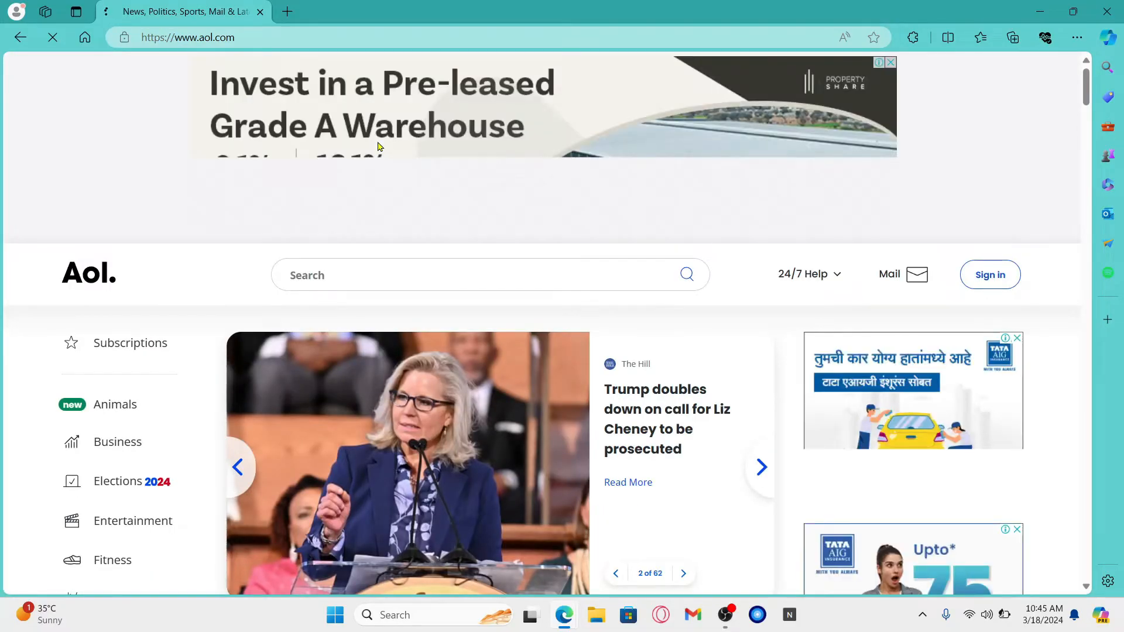
Step: From Edge's Settings and more menu, start installing the AOL site as an app
scroll(down, 3)
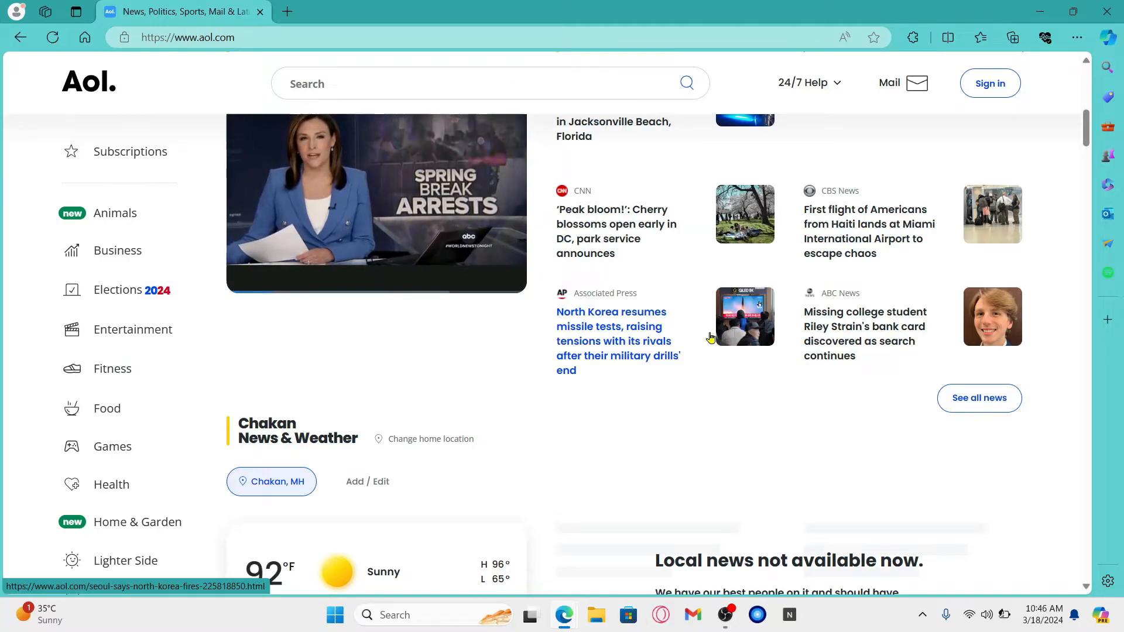
mouse_move(984, 153)
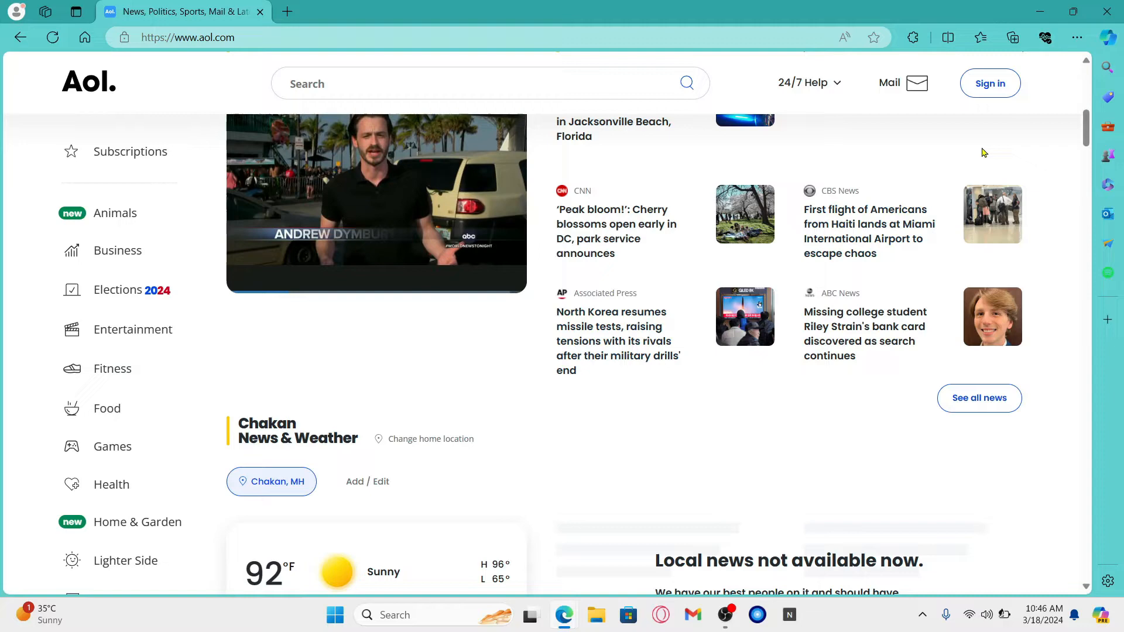
mouse_move(1085, 57)
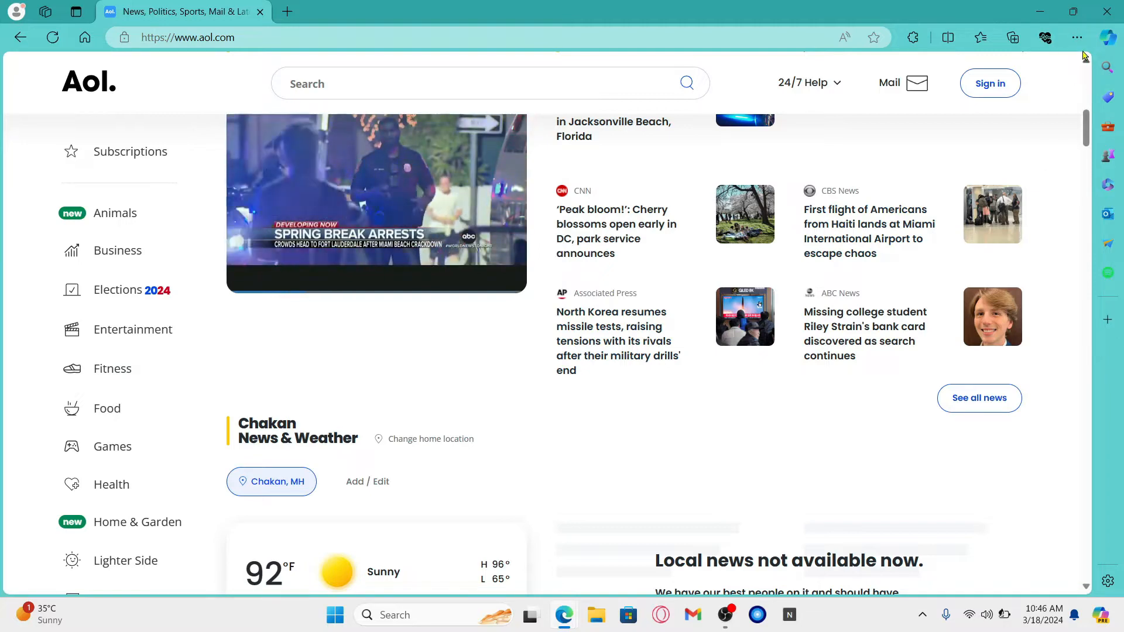
click(1076, 37)
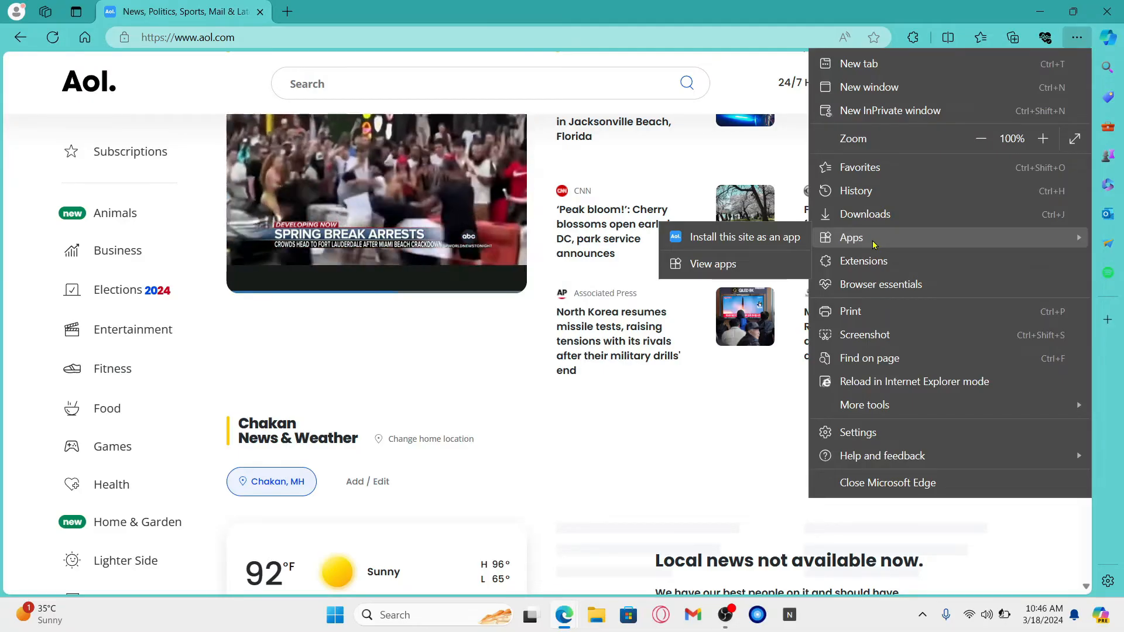
mouse_move(744, 237)
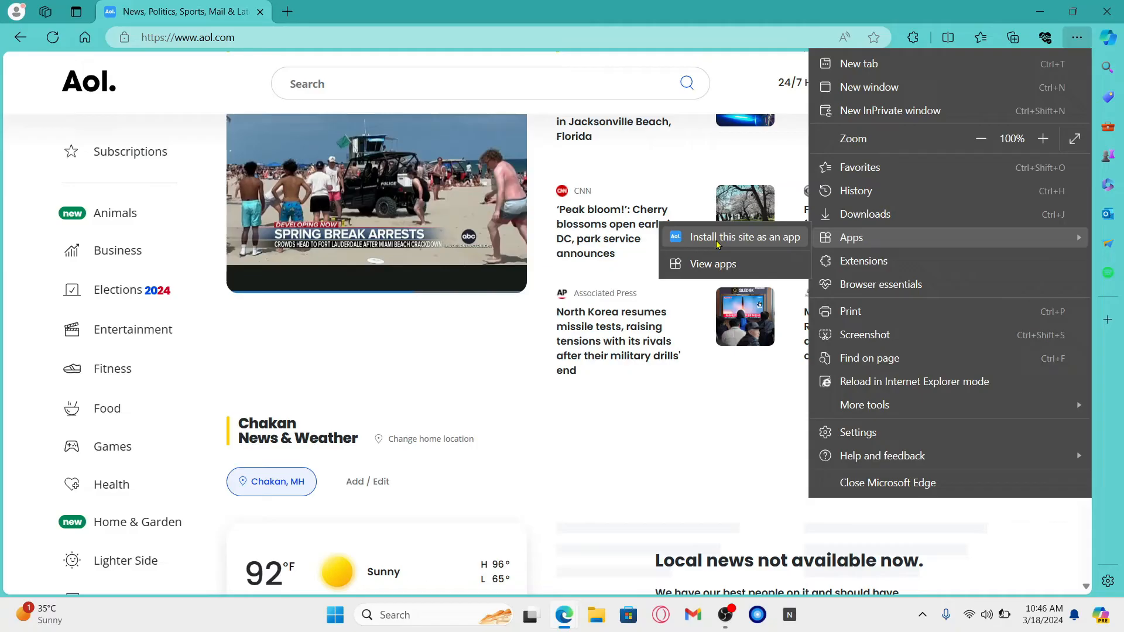
click(744, 237)
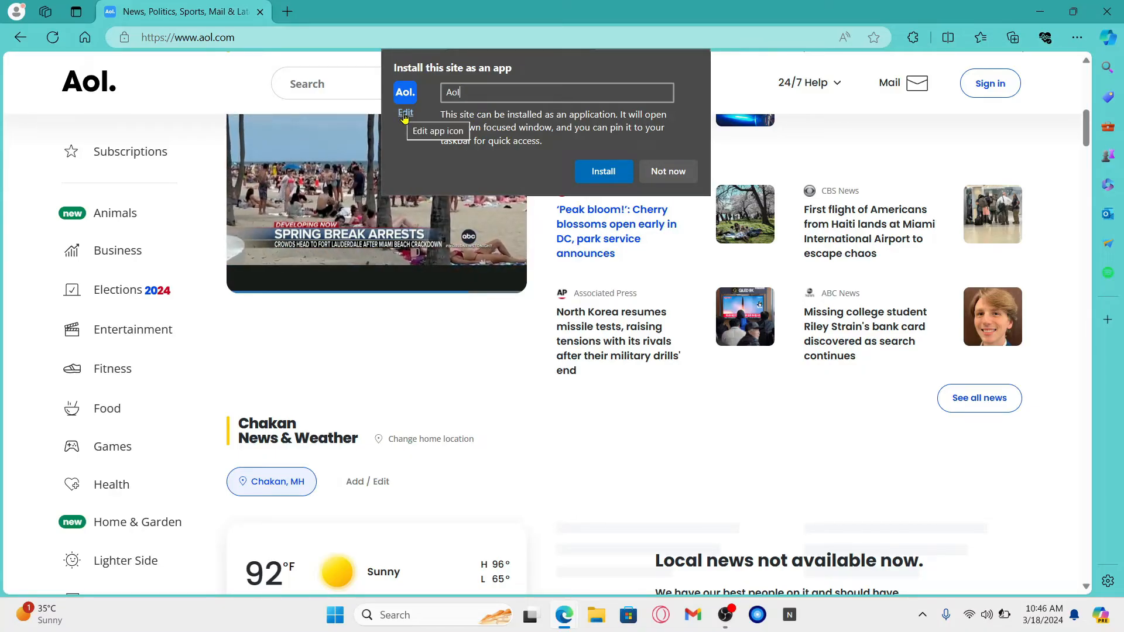
mouse_move(539, 142)
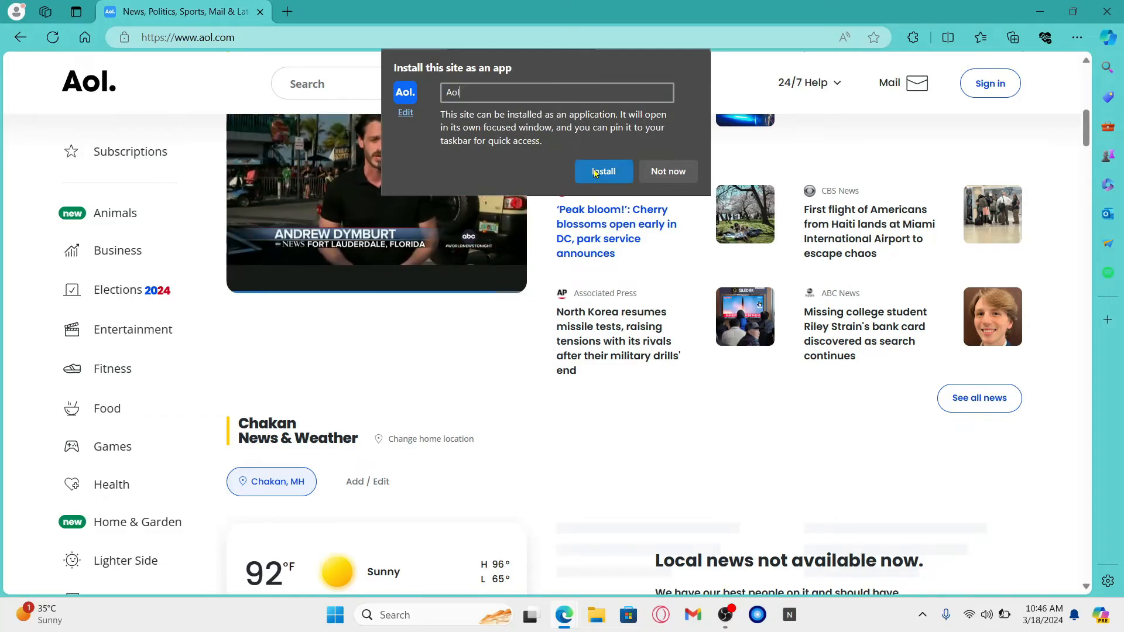
Step: Confirm installing the AOL app under the name 'Aol'
click(602, 171)
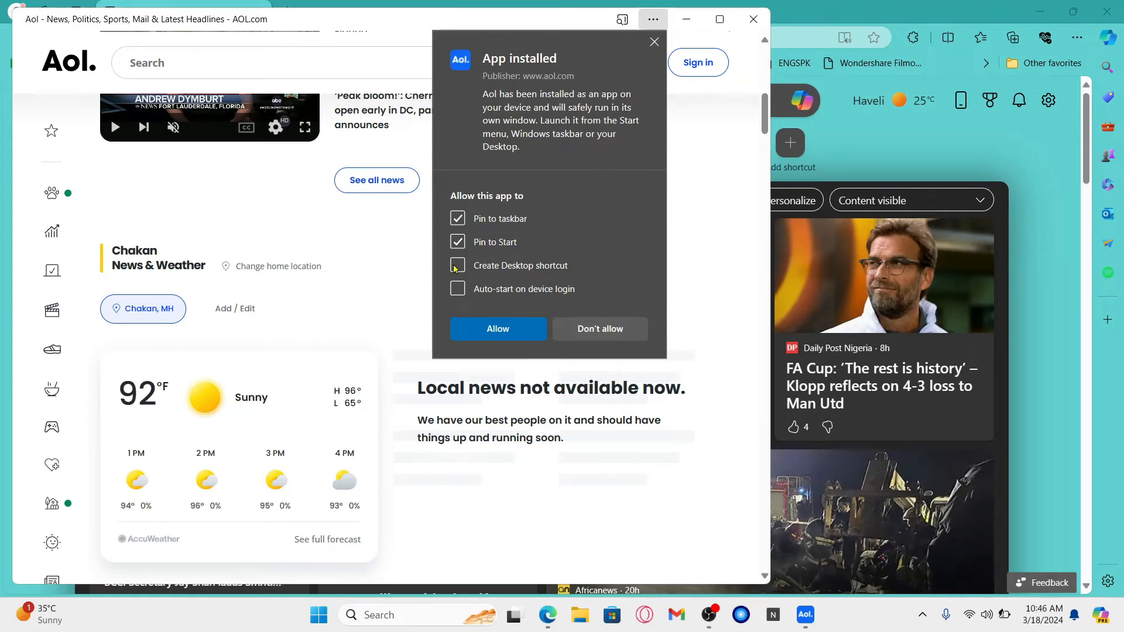
Step: Add a desktop shortcut alongside the taskbar and Start pins, and allow it
click(458, 265)
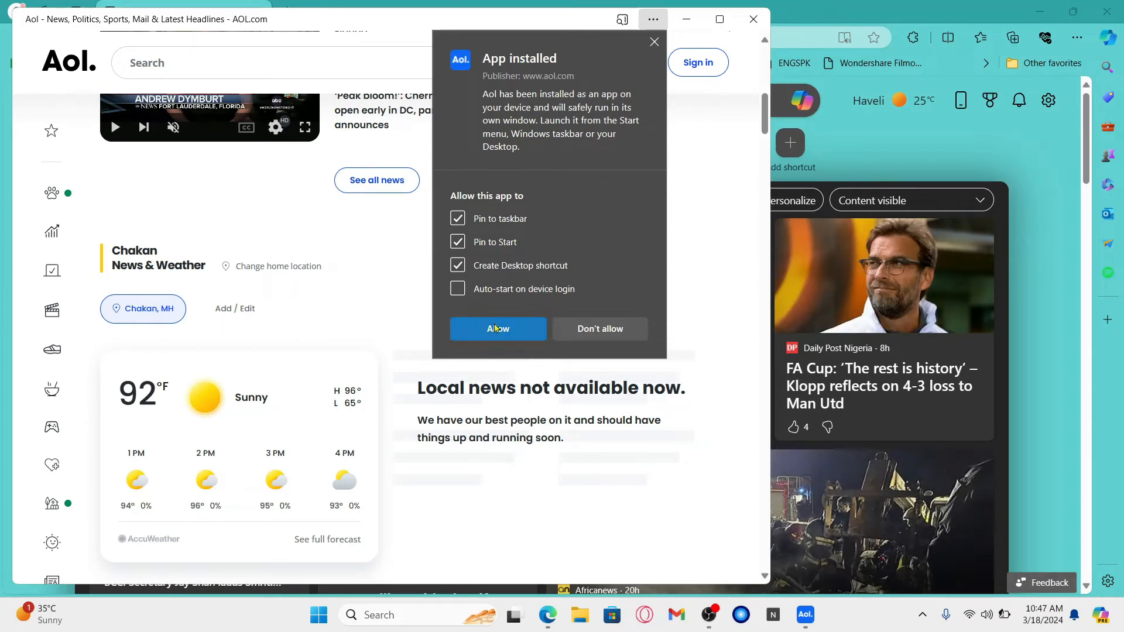
click(497, 328)
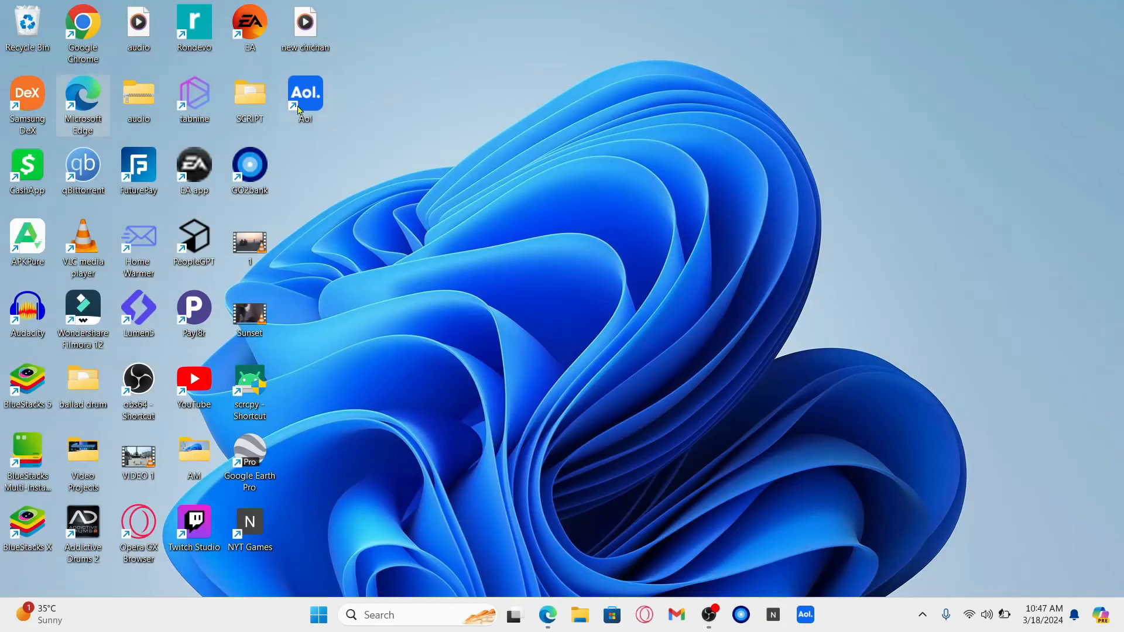
Step: Launch the Aol app from its new desktop shortcut
double_click(304, 93)
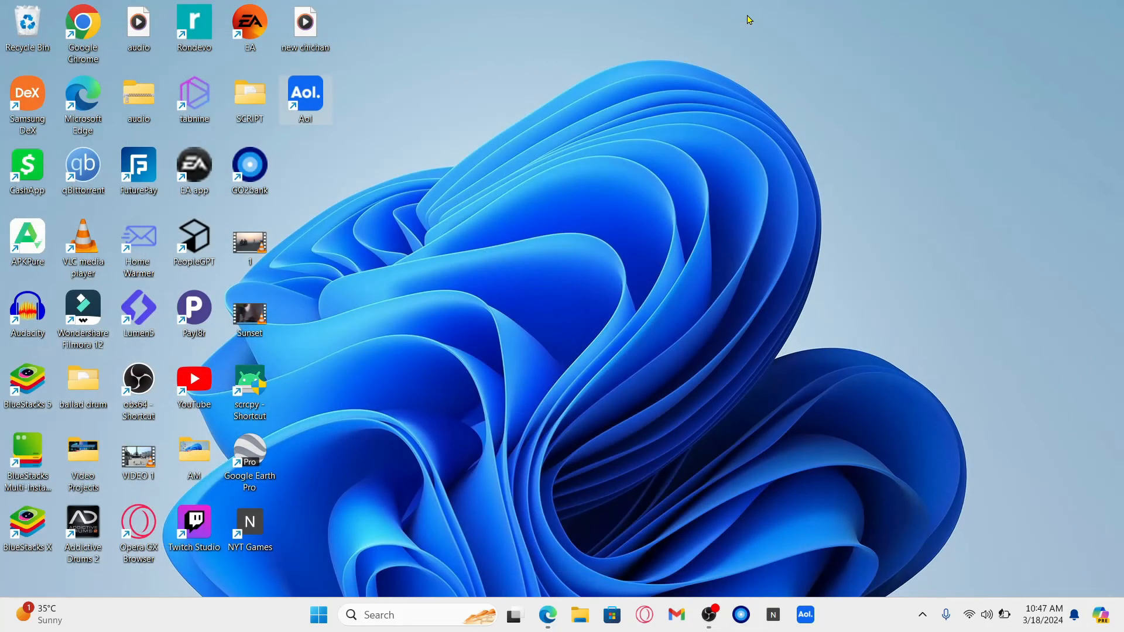
mouse_move(710, 194)
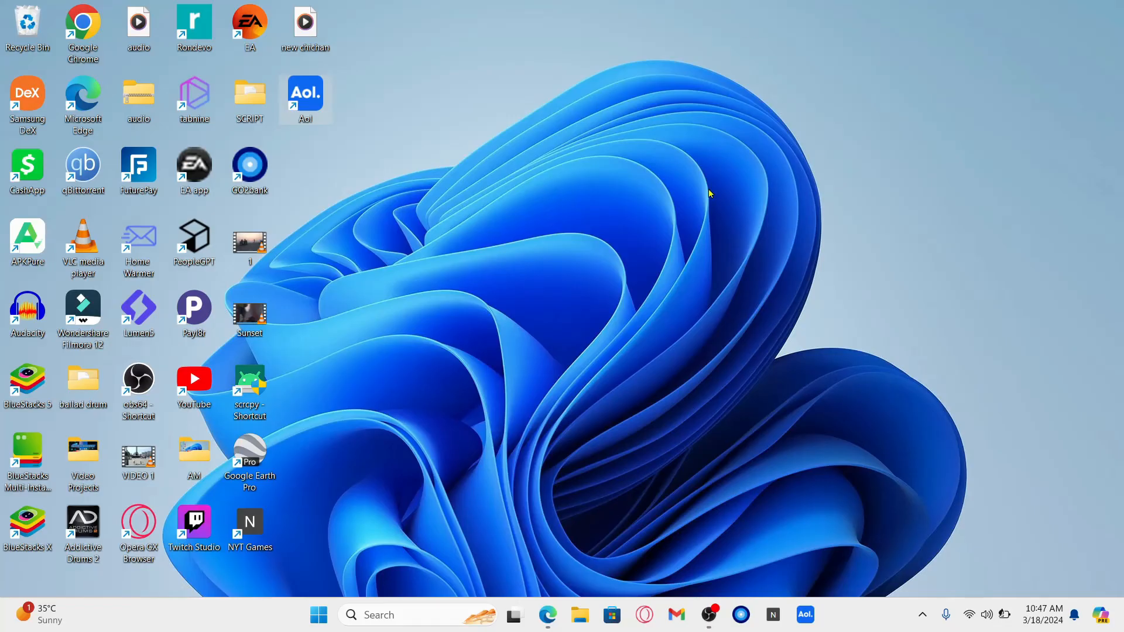